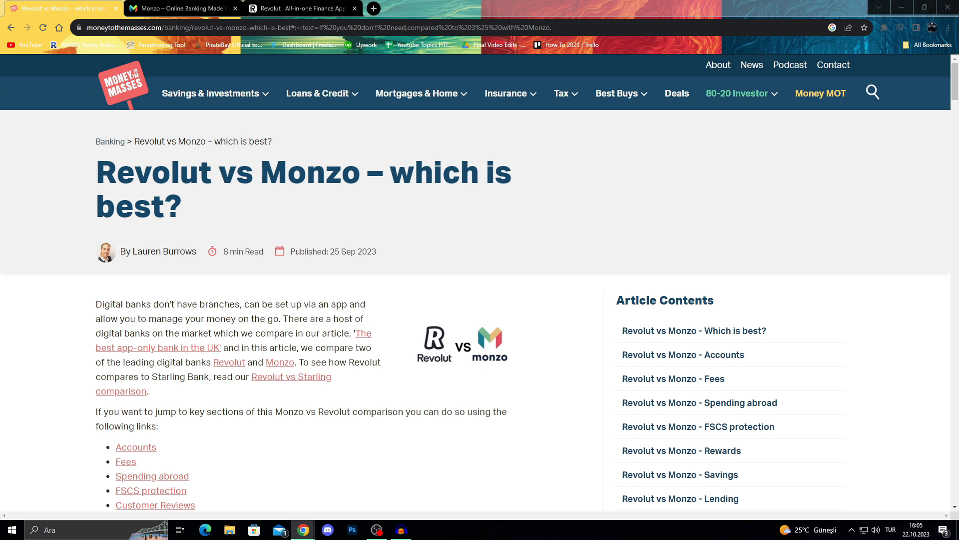
- Scroll the article past the 'Which is best?' table to the Revolut vs Monzo Accounts section
scroll("down", 3)
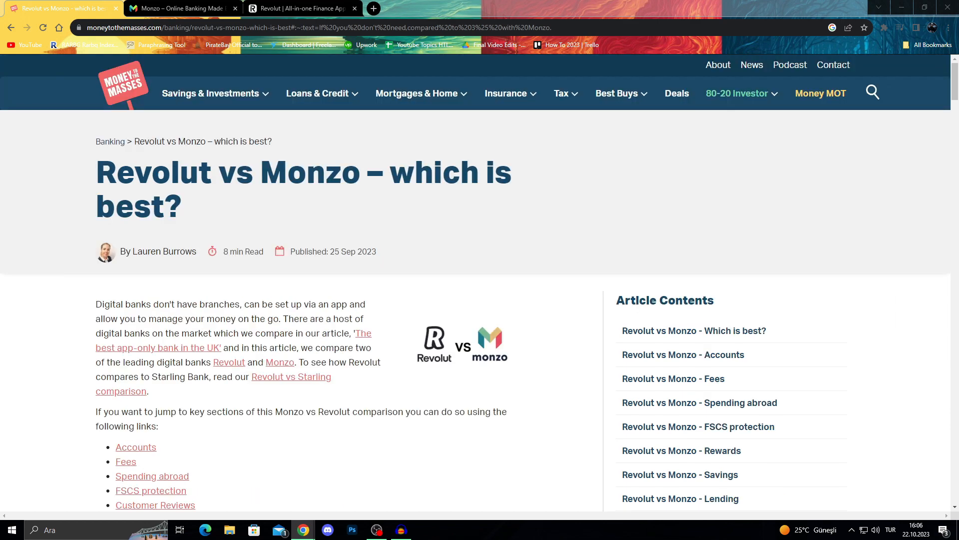
scroll("down", 3)
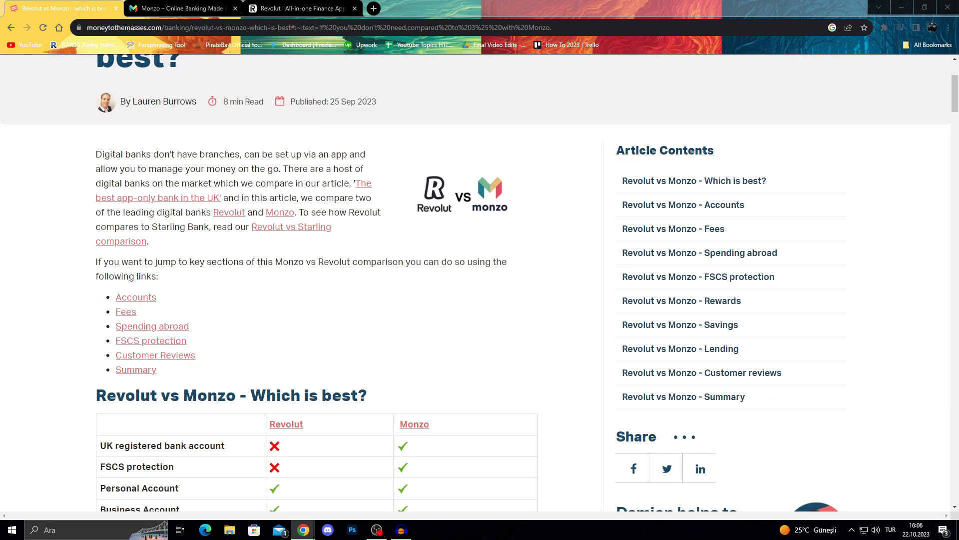
scroll("down", 3)
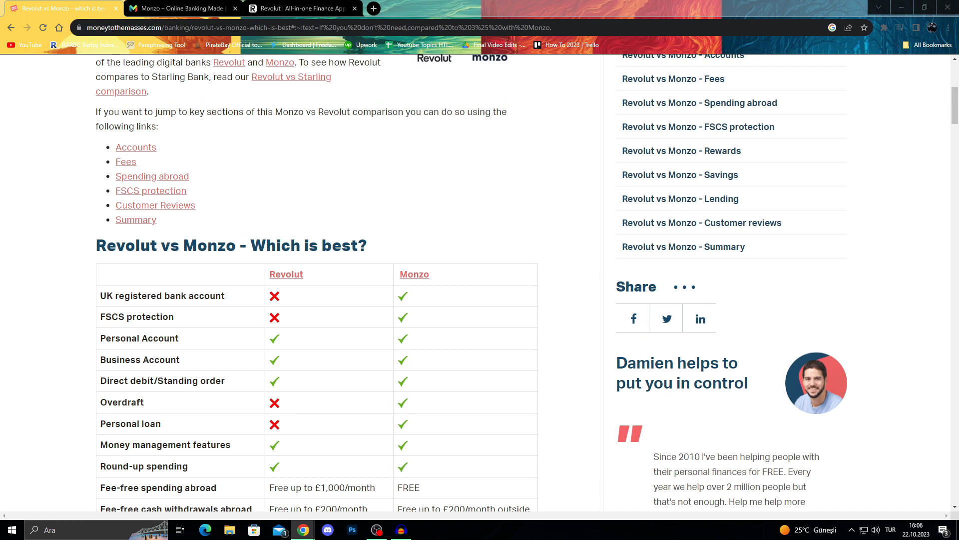
scroll("down", 3)
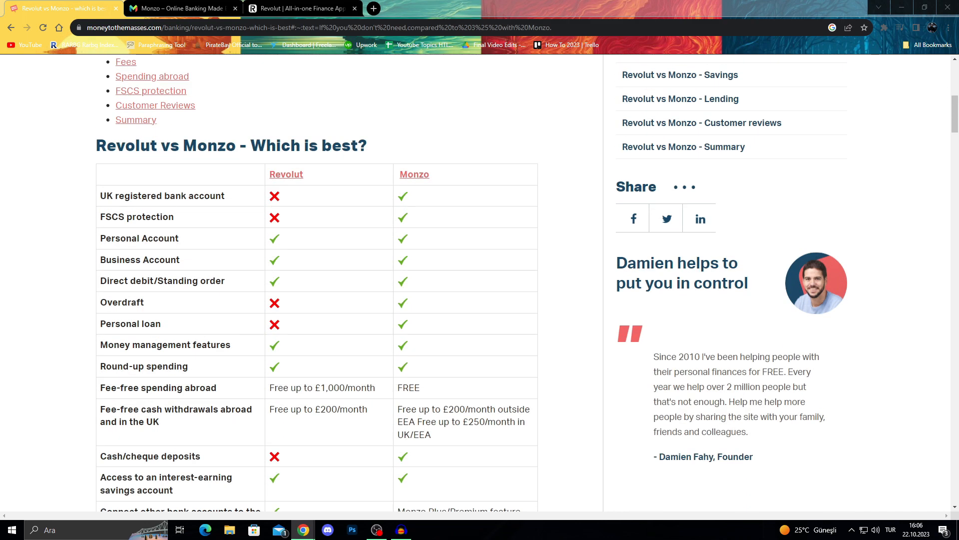
scroll("down", 3)
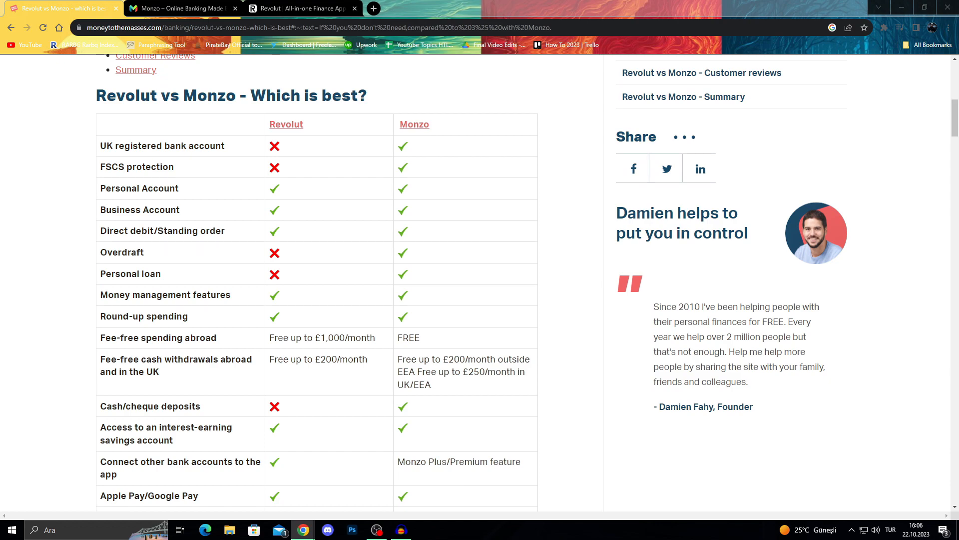
scroll("down", 3)
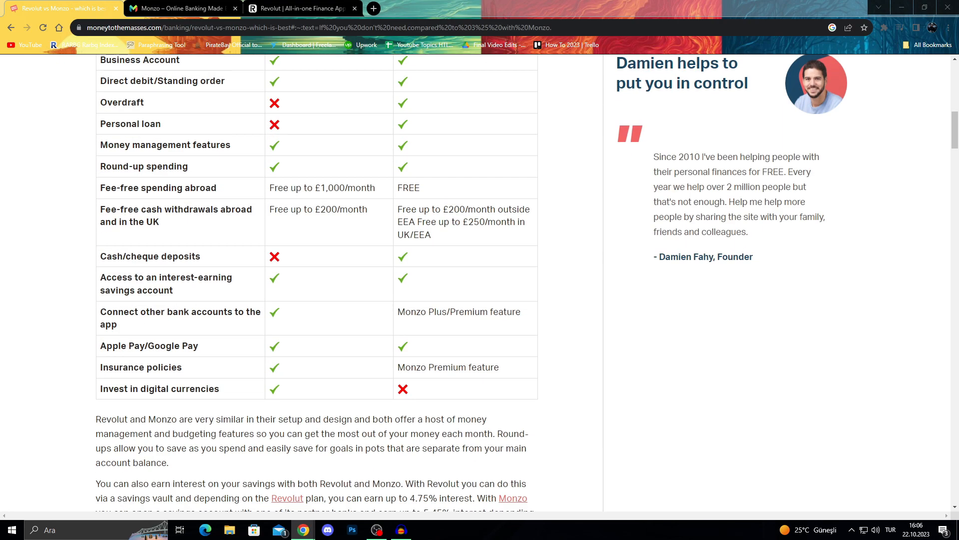
scroll("down", 3)
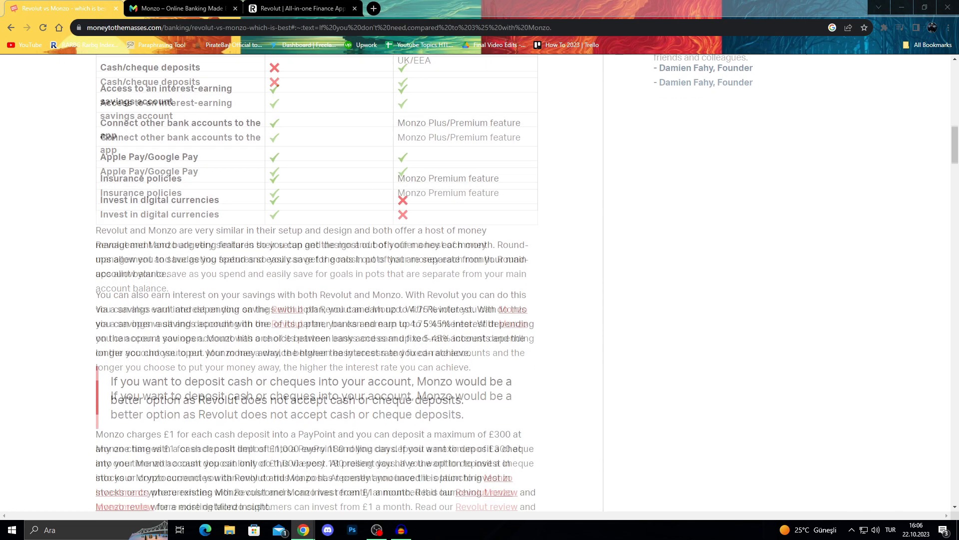
scroll("down", 3)
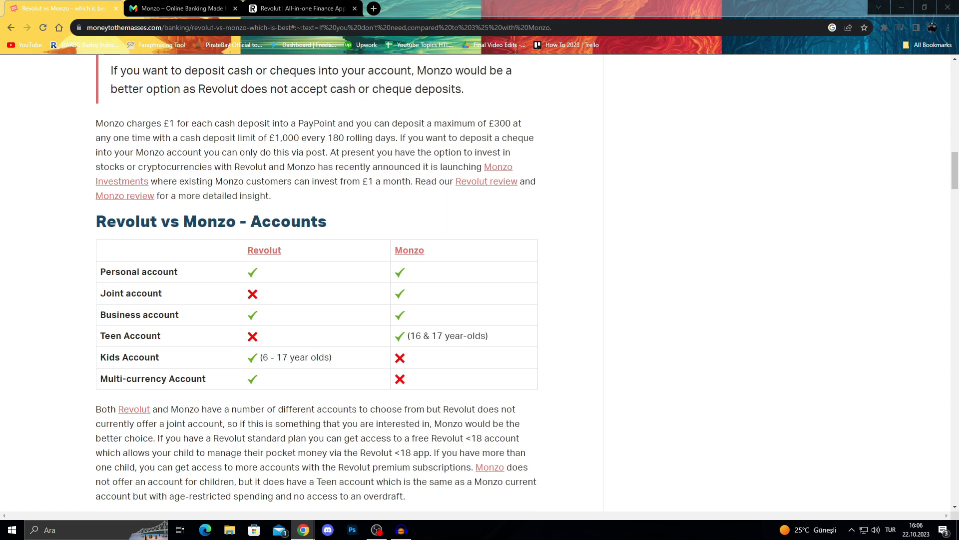
- Open the Revolut homepage and scroll past cards and security to the 4.75% savings offer
left_click(300, 8)
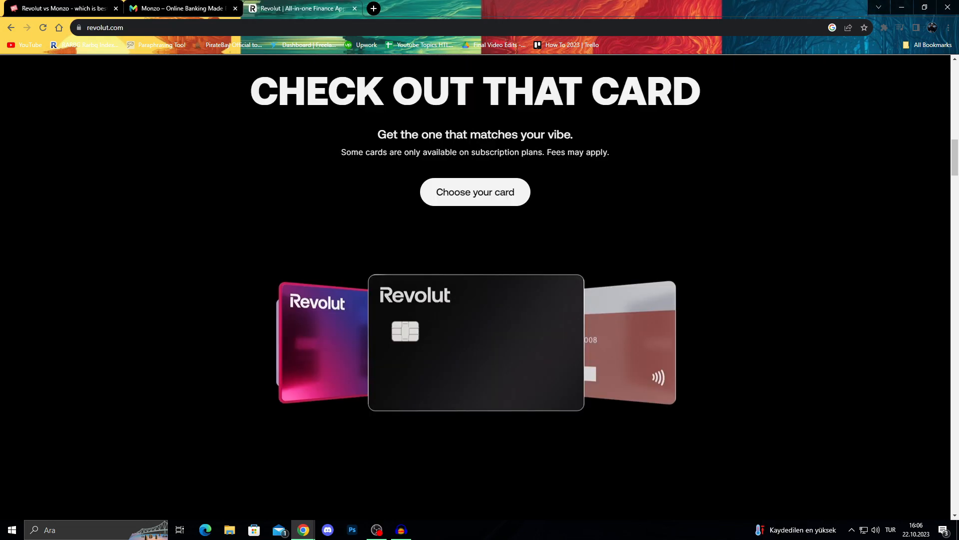
scroll("down", 3)
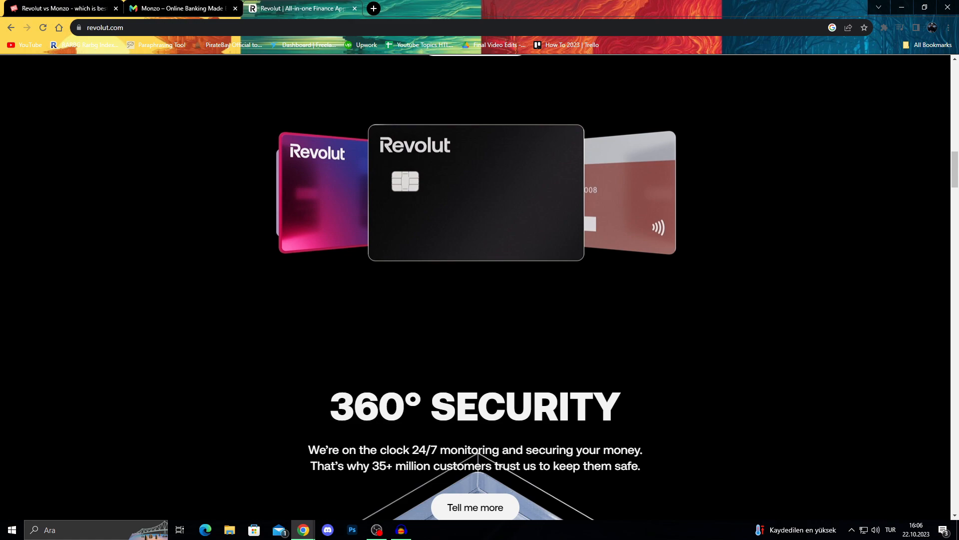
scroll("down", 3)
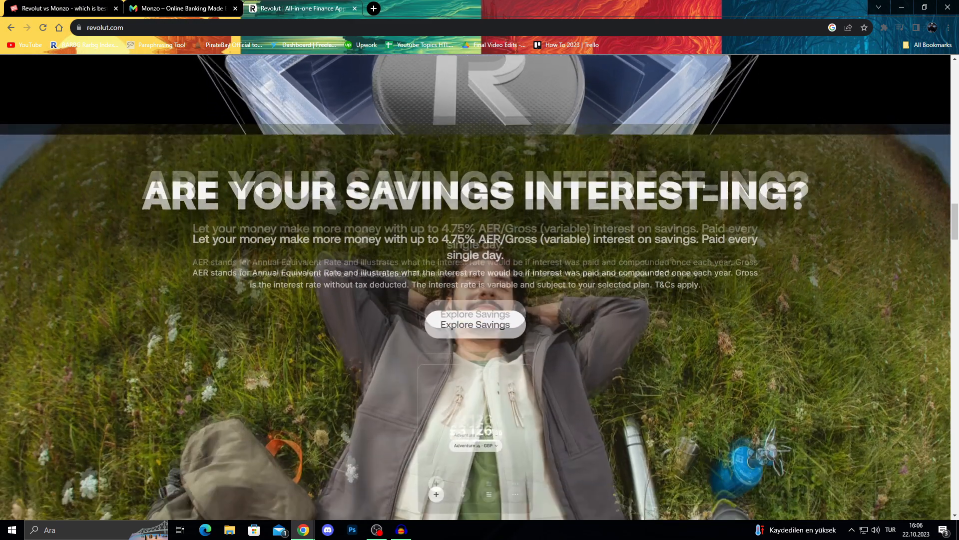
scroll("down", 3)
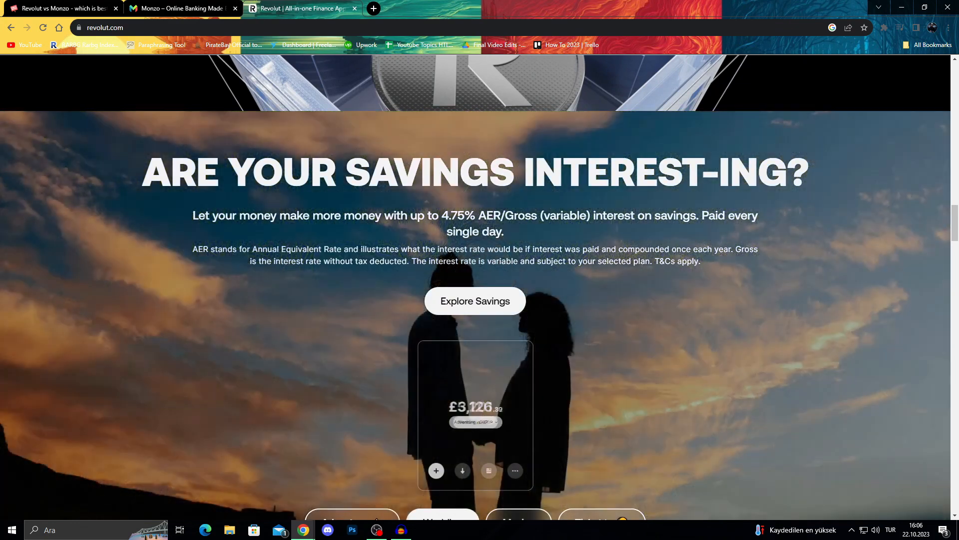
scroll("down", 3)
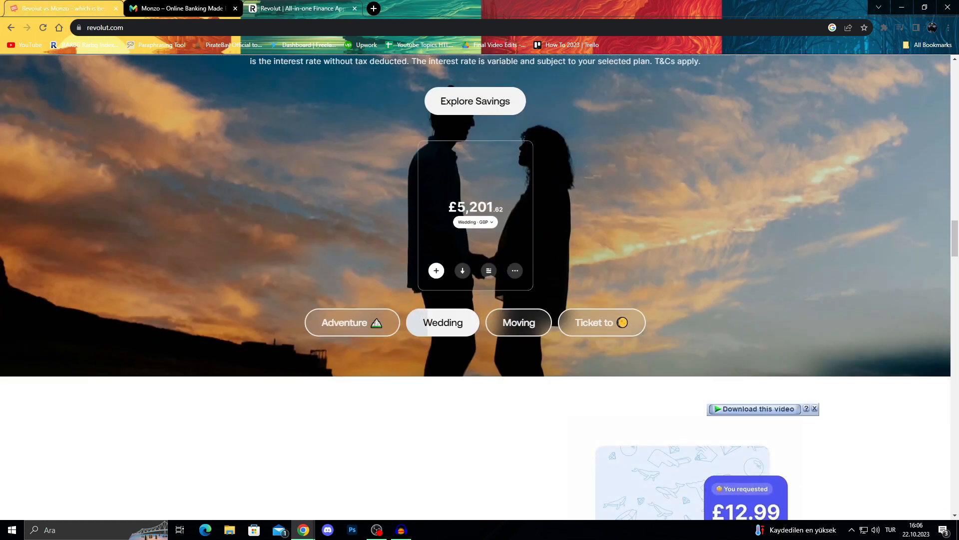
- Scroll briefly through the Monzo homepage, then return to the MoneyToTheMasses comparison article
left_click(177, 8)
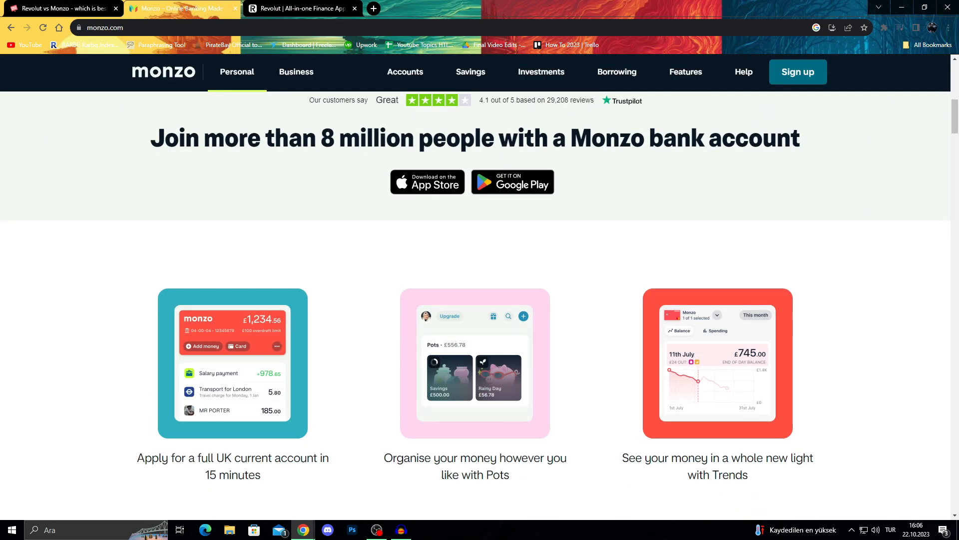
scroll("down", 3)
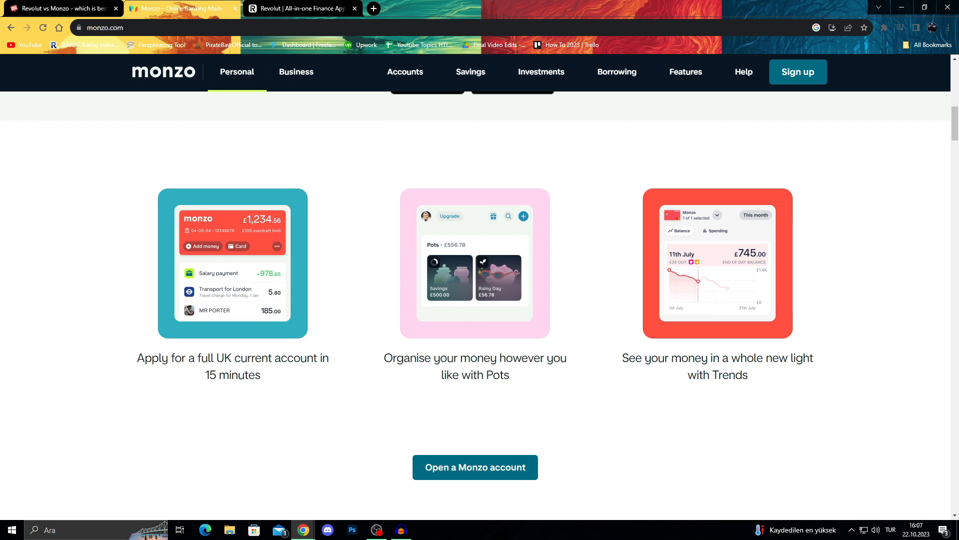
left_click(61, 8)
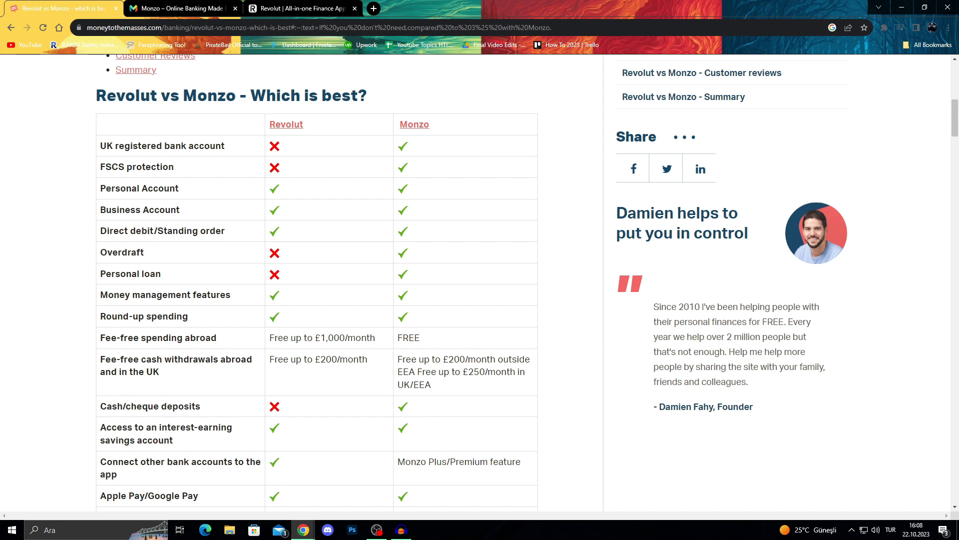
- Scroll down to the 'Revolut vs Monzo – Fees' table of account, ATM and transfer charges
scroll("down", 3)
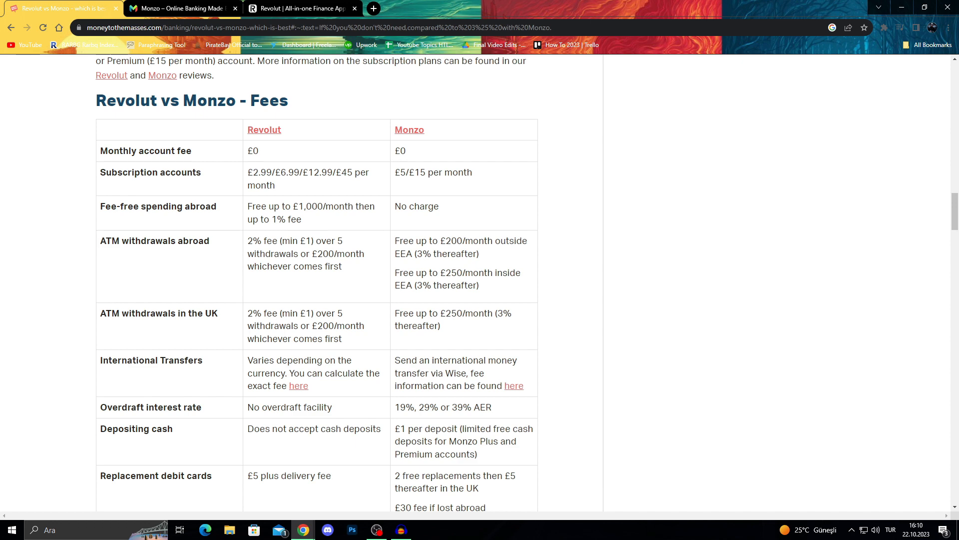
- Scroll through the lower Fees rows to the 'Revolut vs Monzo – Spending abroad' table
scroll("down", 3)
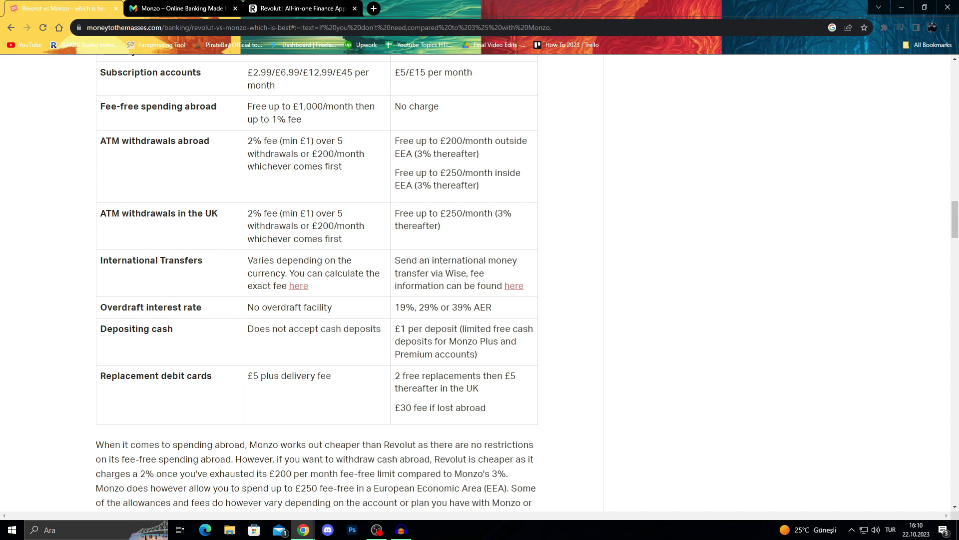
scroll("down", 3)
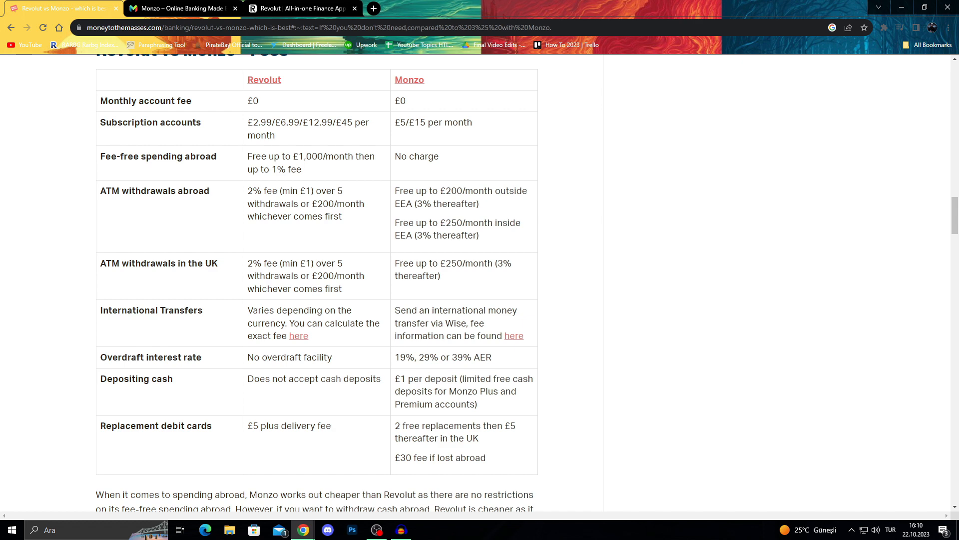
scroll("down", 3)
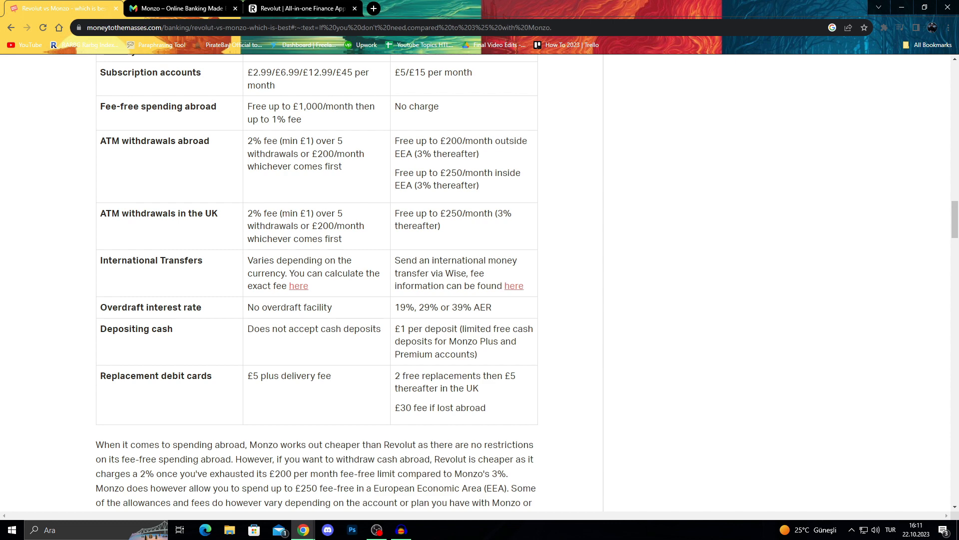
scroll("down", 3)
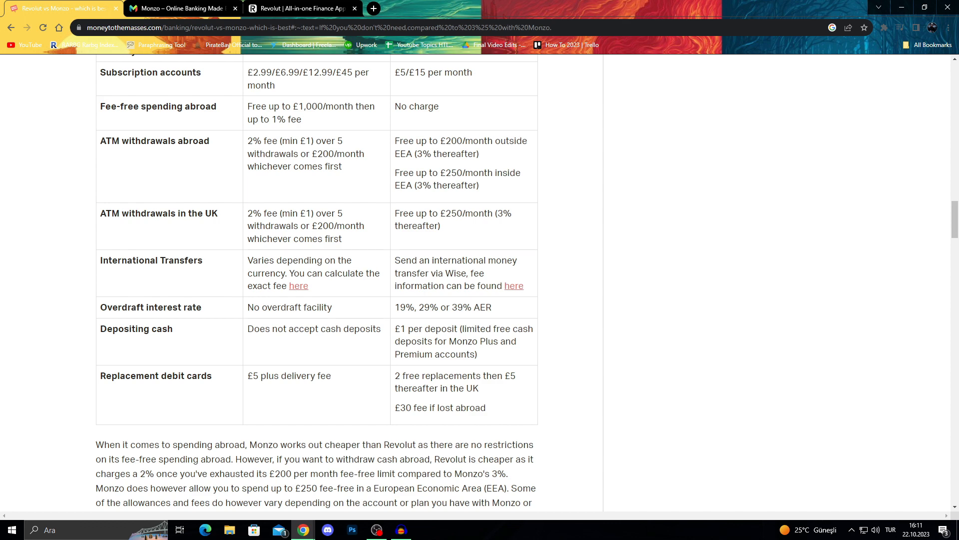
scroll("down", 3)
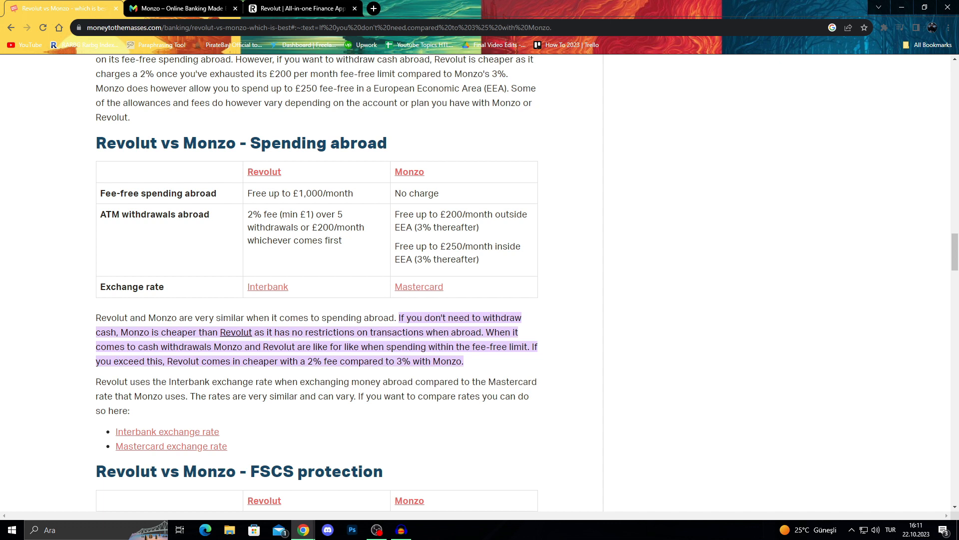
mouse_move(167, 431)
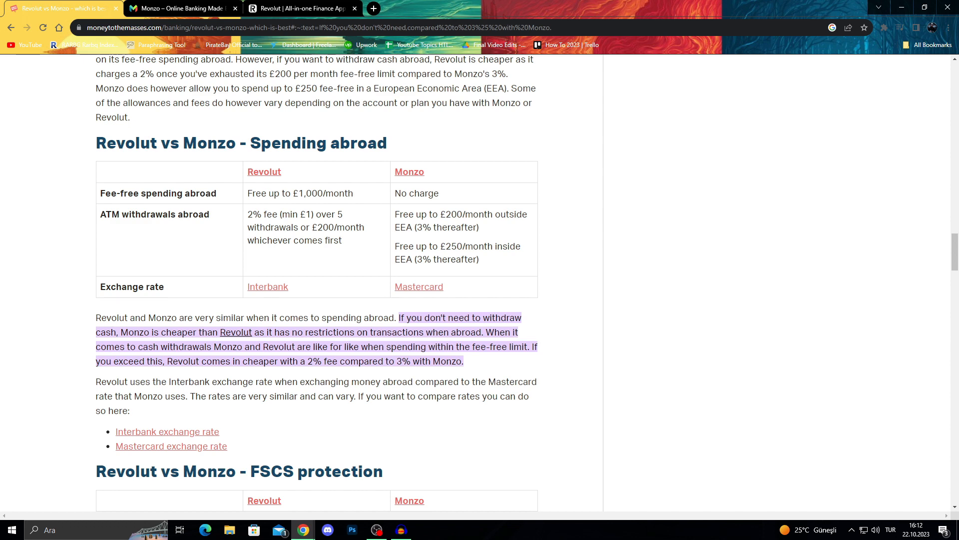
- Scroll down to the 'Revolut vs Monzo – Rewards' section on cashback, rewards and insurance
scroll("down", 3)
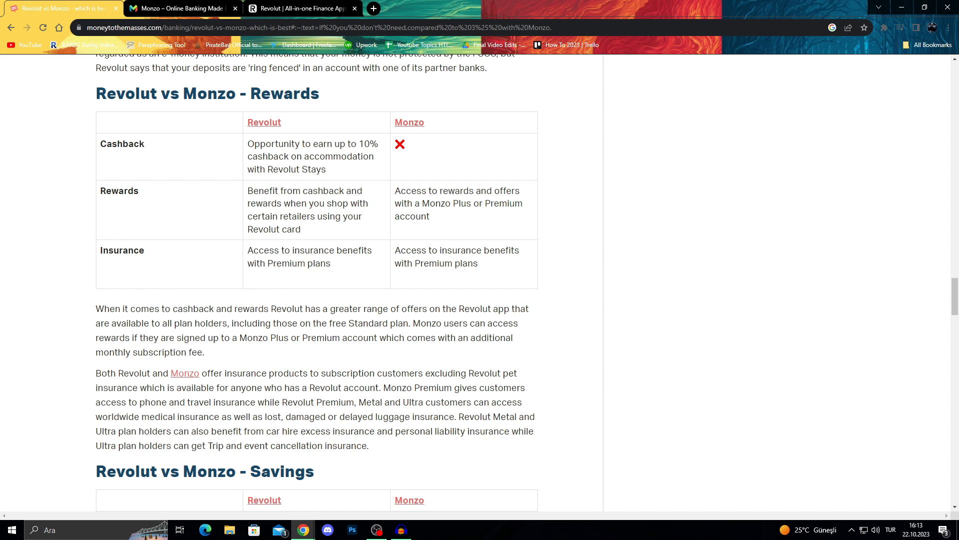
- Scroll back up to the article's title, introduction and contents list
scroll("up", 3)
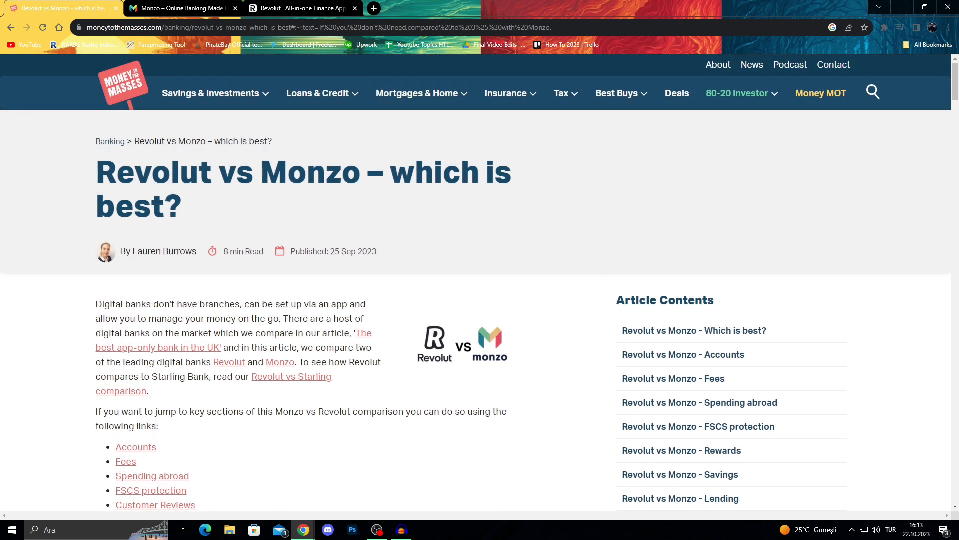